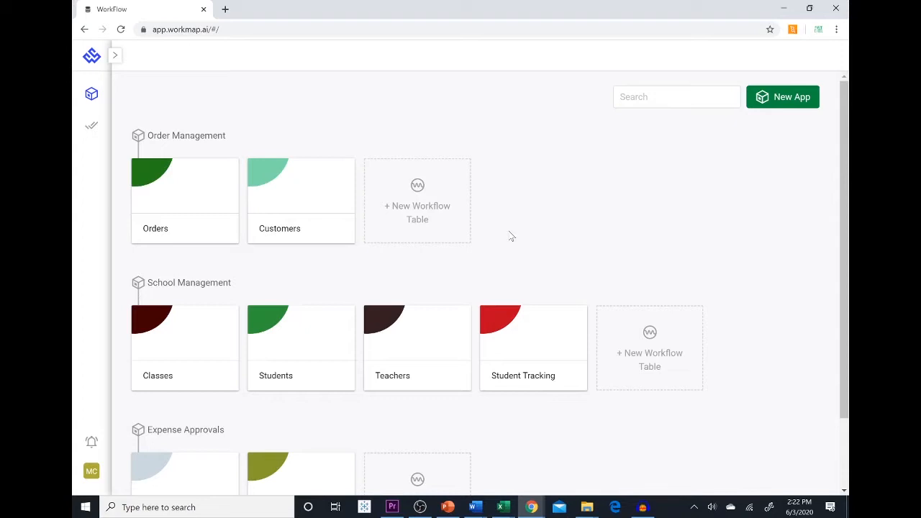
pyautogui.moveTo(210, 298)
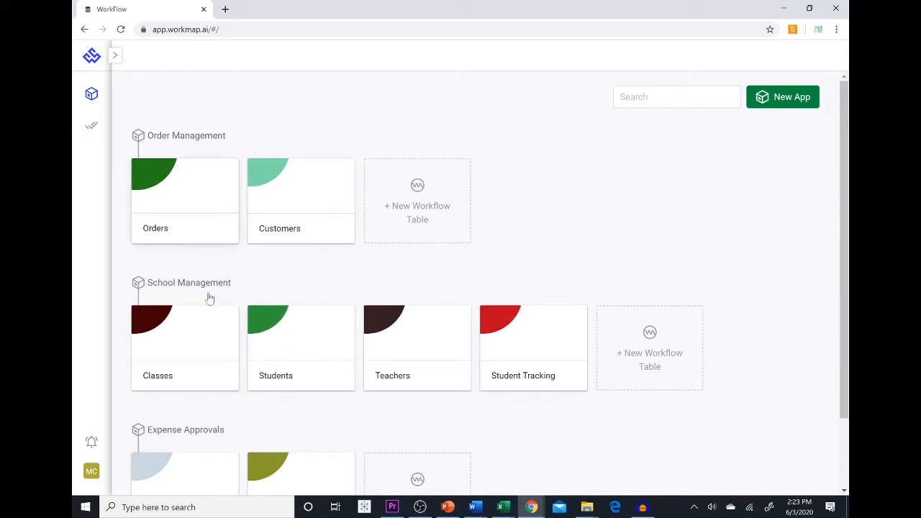
pyautogui.moveTo(544, 222)
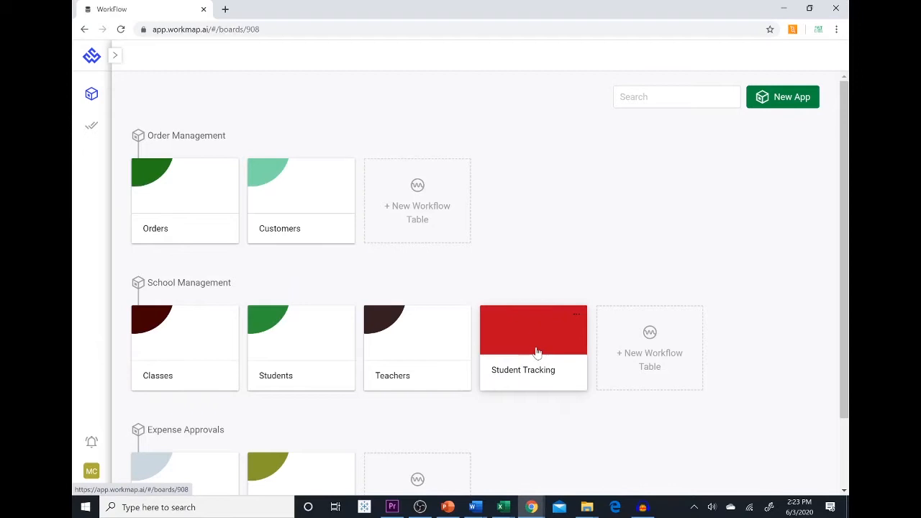
# Step: Open the Student Tracking board and review the Students table's columns through Session, Photo and Allergies
pyautogui.click(532, 338)
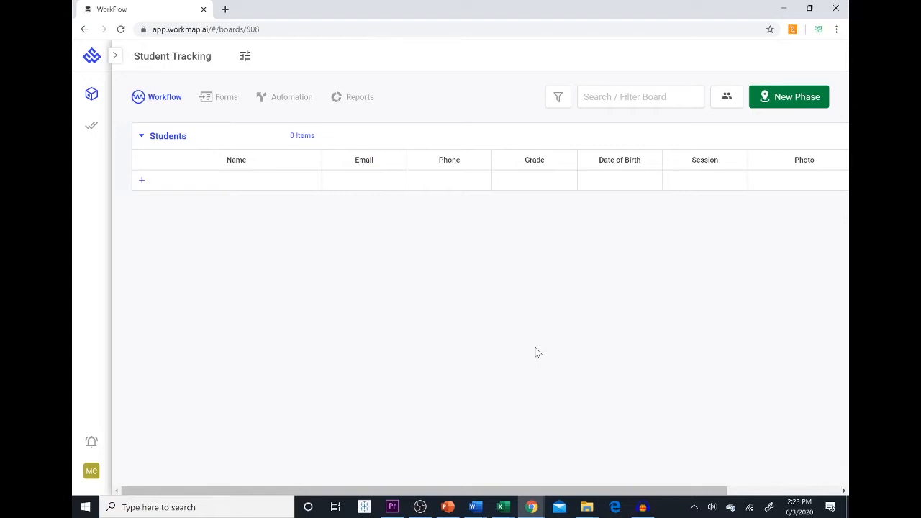
pyautogui.moveTo(521, 382)
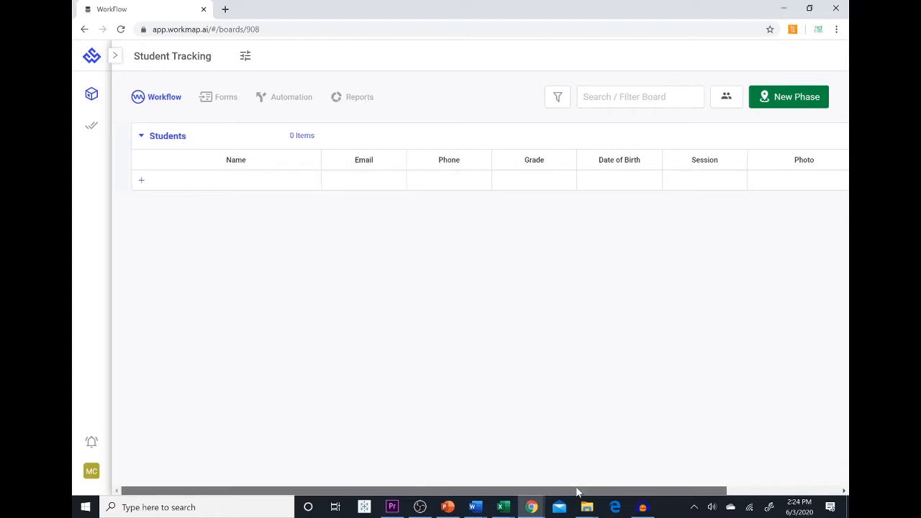
pyautogui.hscroll(3)
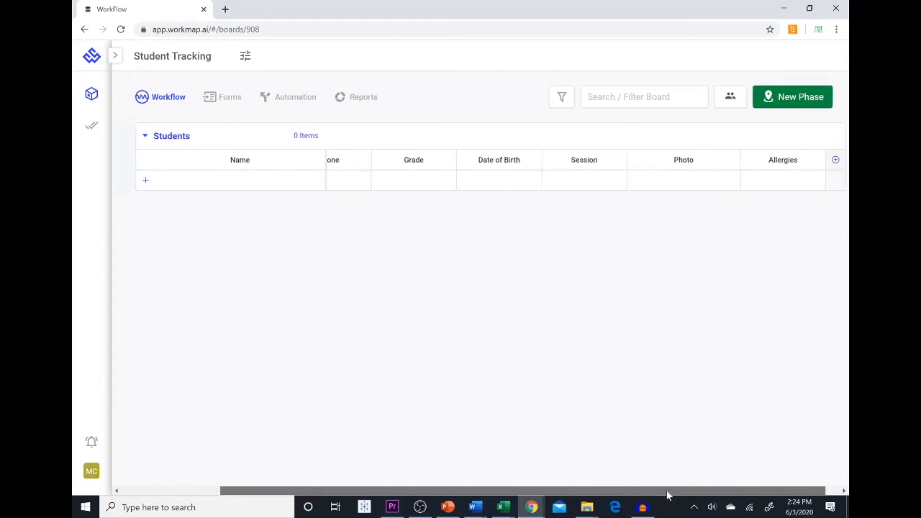
pyautogui.hscroll(-3)
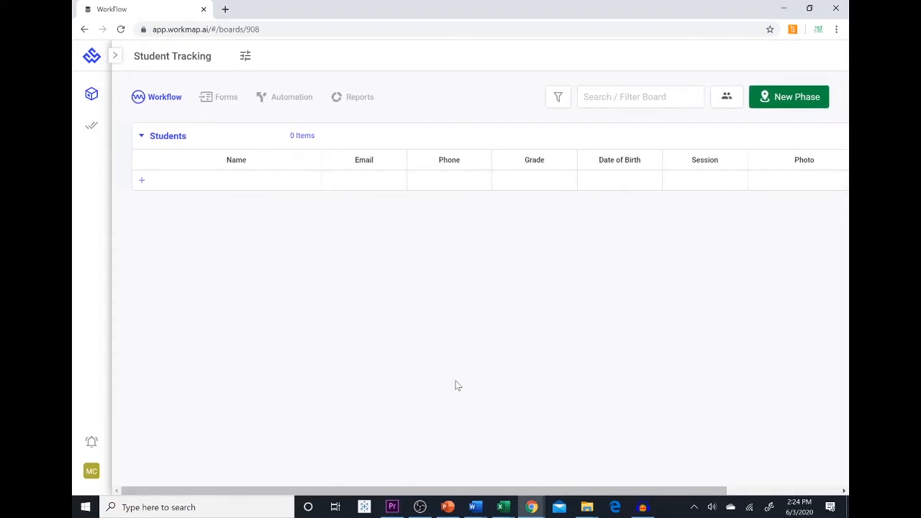
pyautogui.moveTo(391, 329)
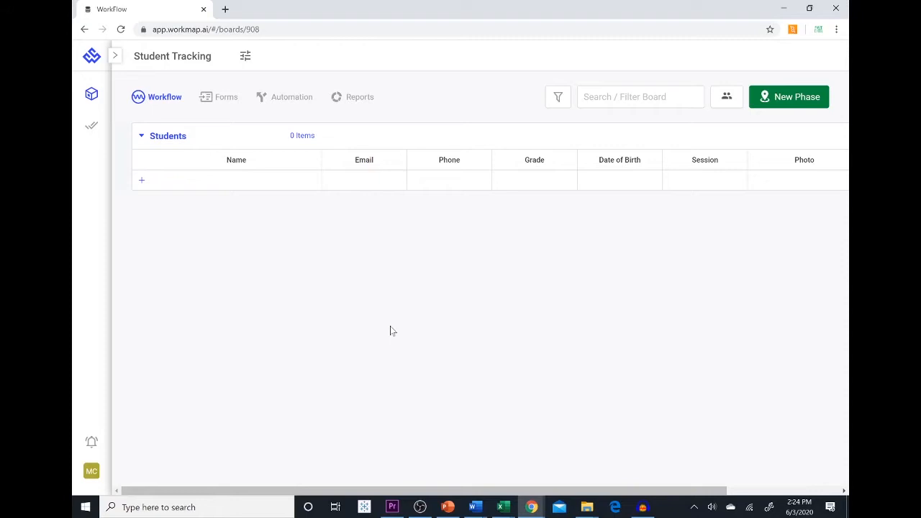
pyautogui.moveTo(226, 98)
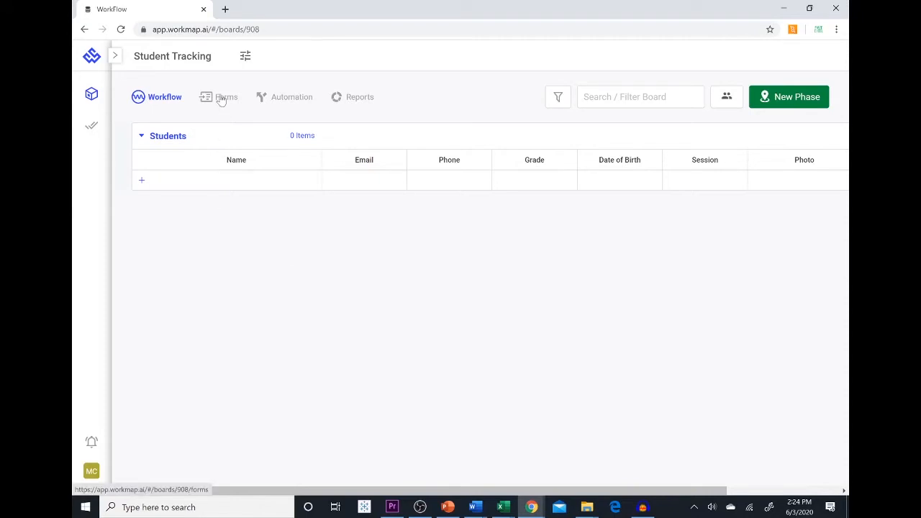
# Step: Start a new form from the board's Forms section, prefilled with Name and Email fields
pyautogui.click(226, 96)
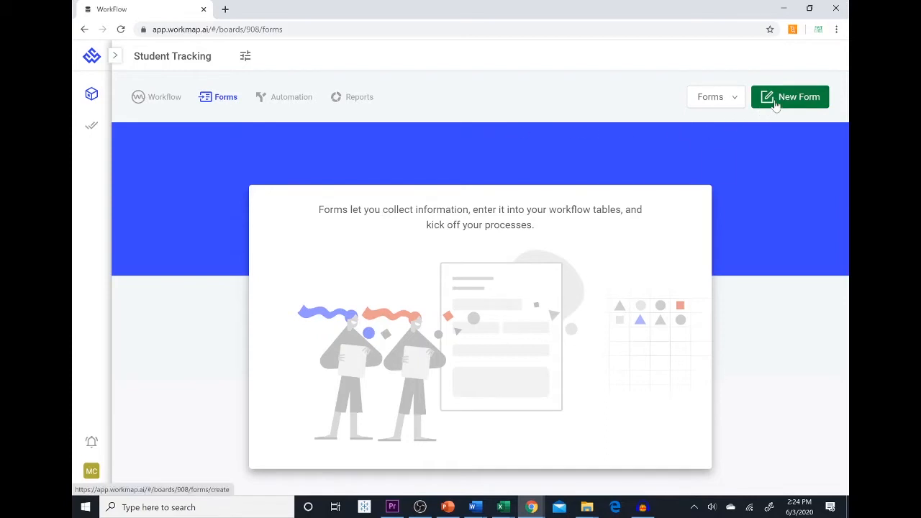
pyautogui.click(788, 96)
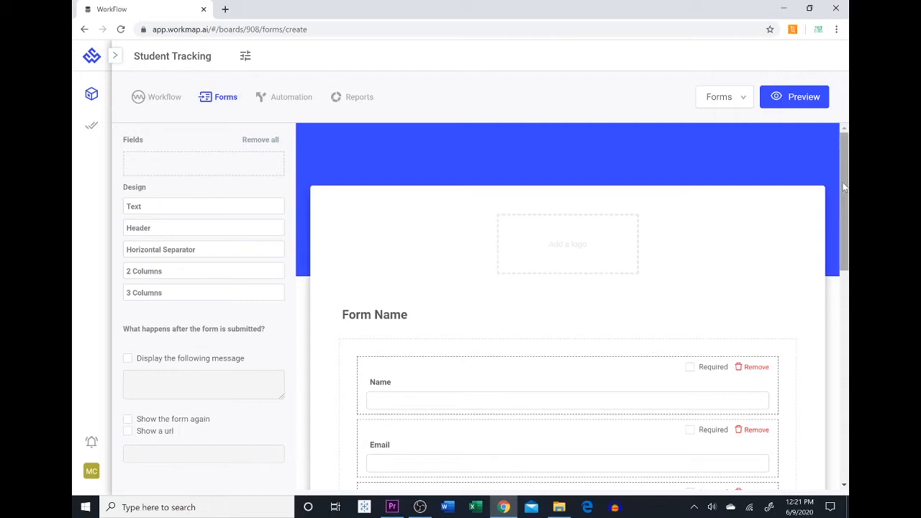
# Step: Remove the Photo field, leaving Name, Email, Phone, Grade, Date of Birth, Session and Allergies
pyautogui.scroll(-3)
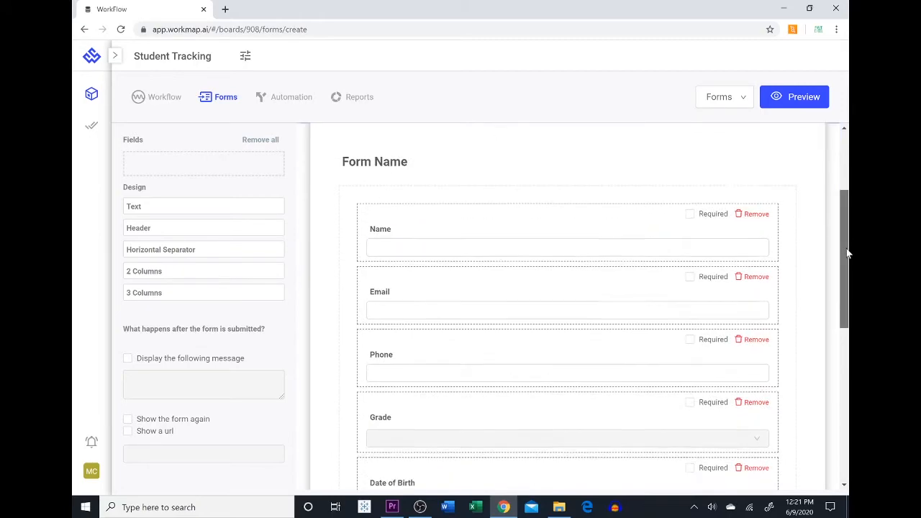
pyautogui.scroll(-3)
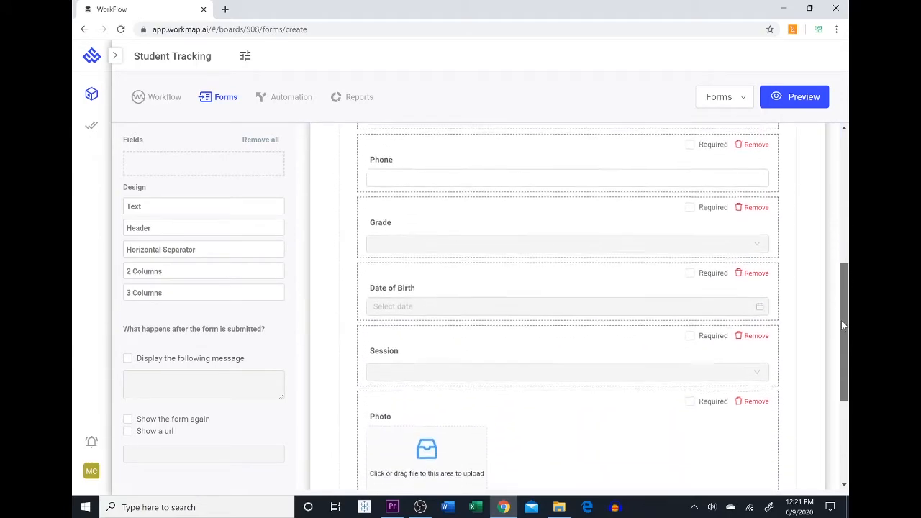
pyautogui.scroll(-3)
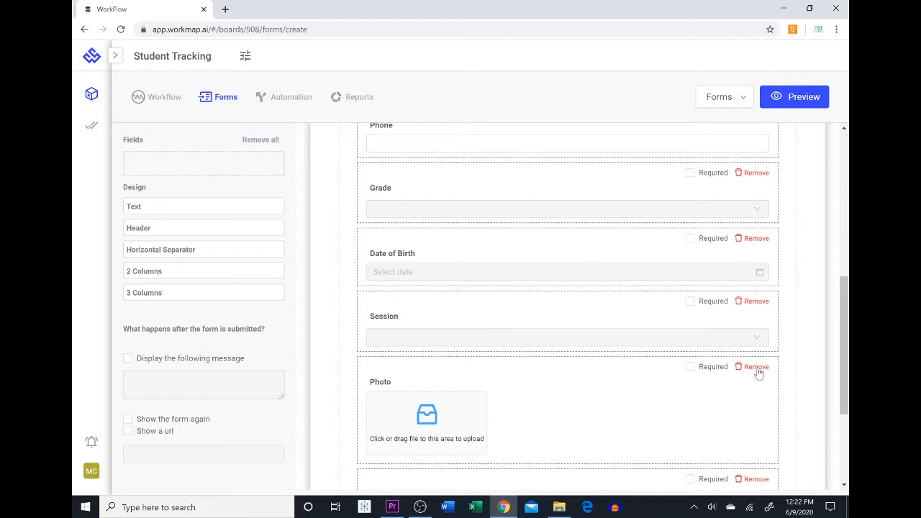
pyautogui.click(755, 367)
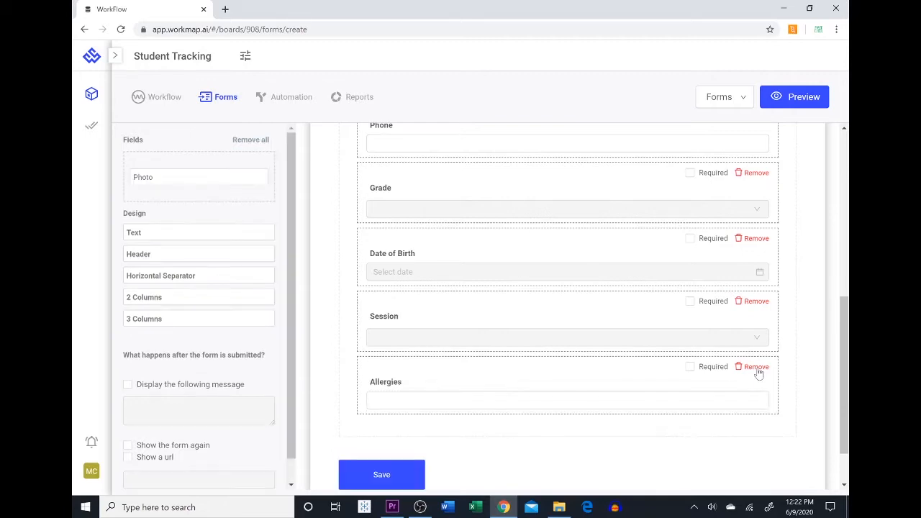
pyautogui.moveTo(241, 177)
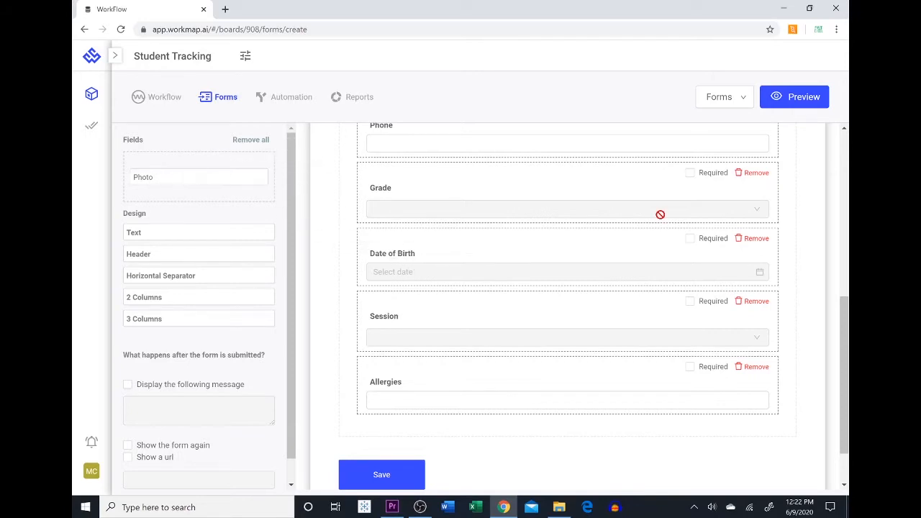
pyautogui.scroll(3)
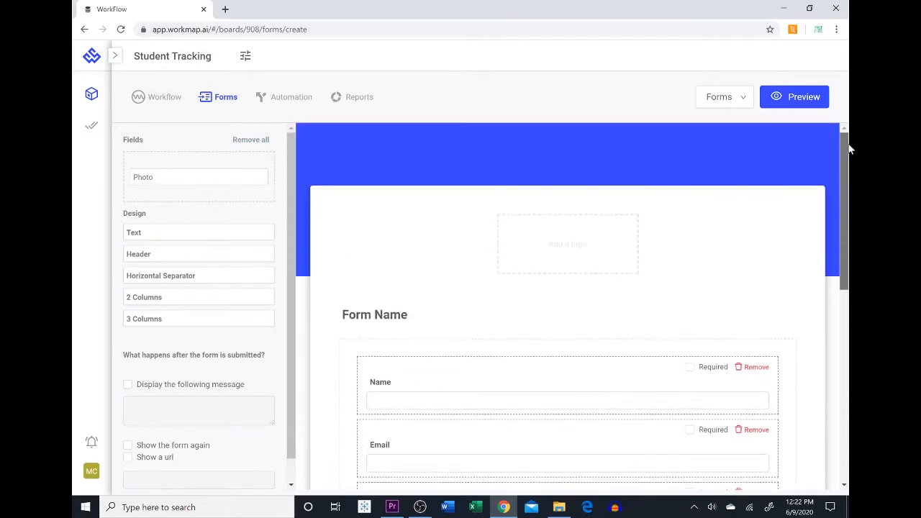
pyautogui.moveTo(502, 158)
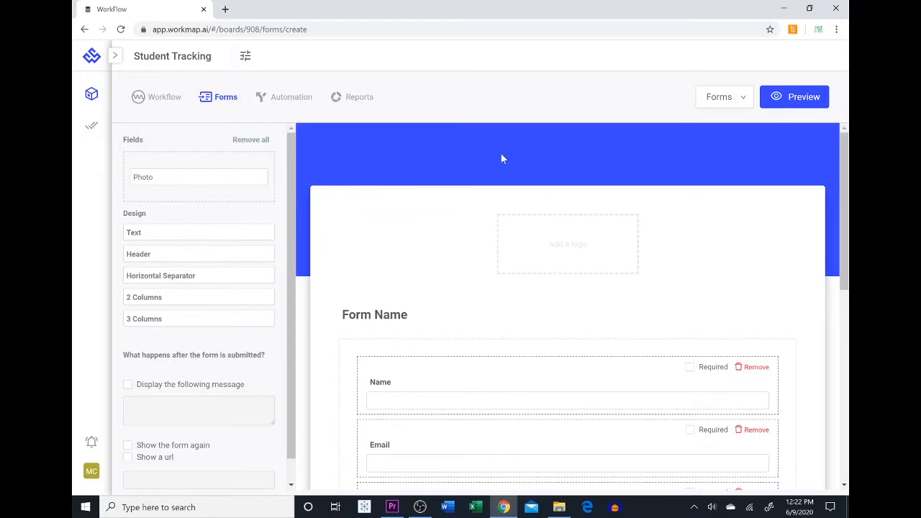
pyautogui.moveTo(281, 276)
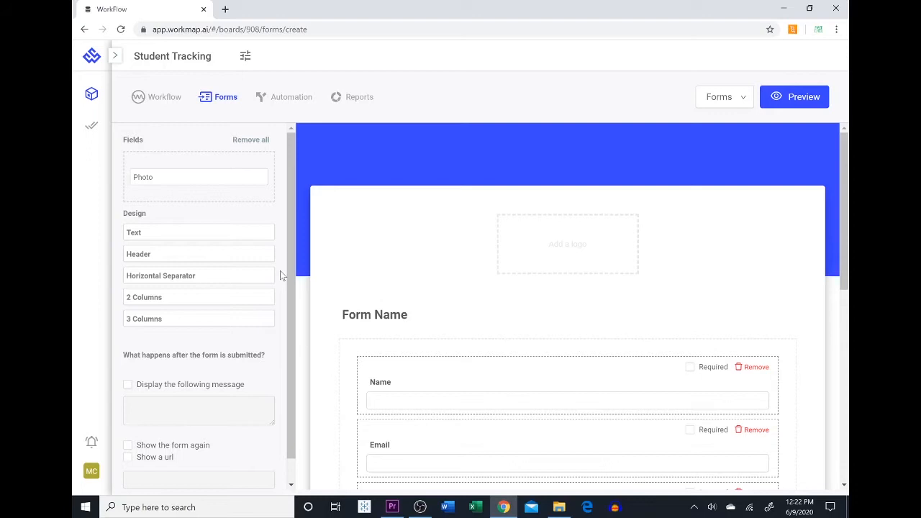
pyautogui.moveTo(219, 253)
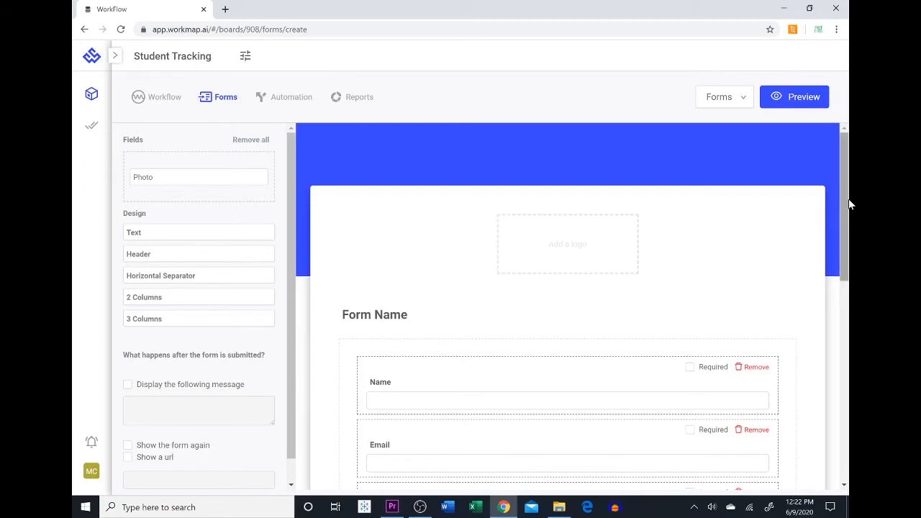
# Step: Place a header "Welcome to the 2020 School Year" above Name and title the form Student Information
pyautogui.scroll(-3)
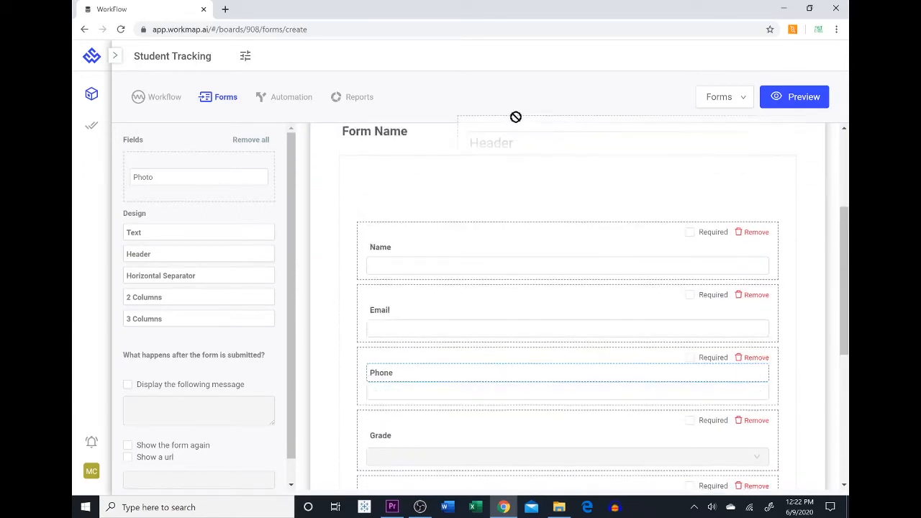
pyautogui.moveTo(139, 253); pyautogui.dragTo(567, 200)
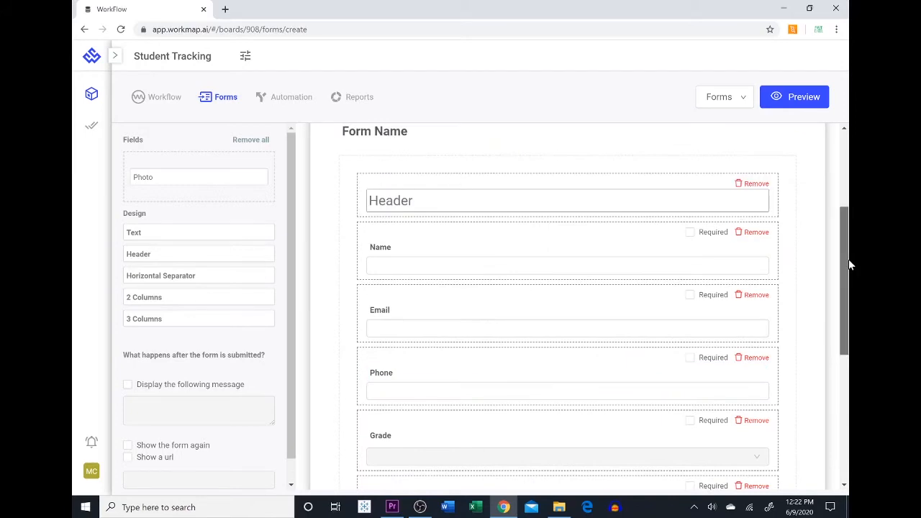
pyautogui.write('Wel')
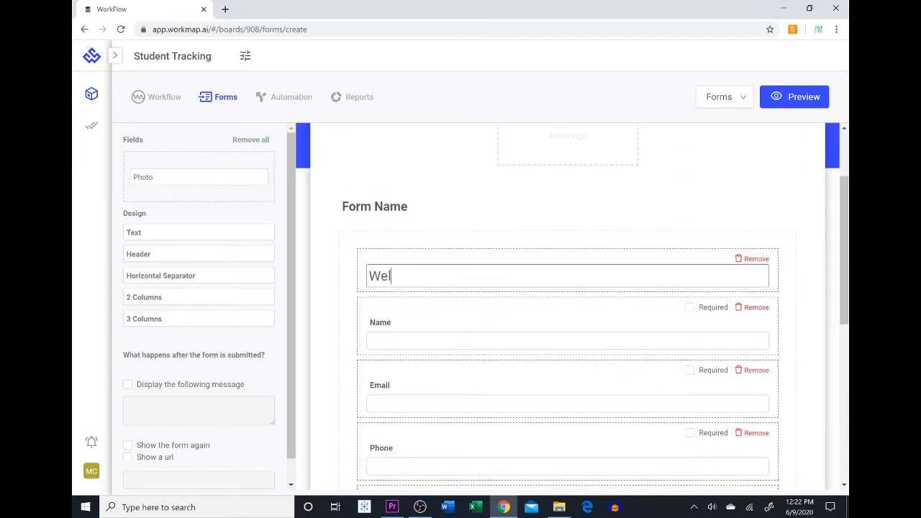
pyautogui.write('come to the')
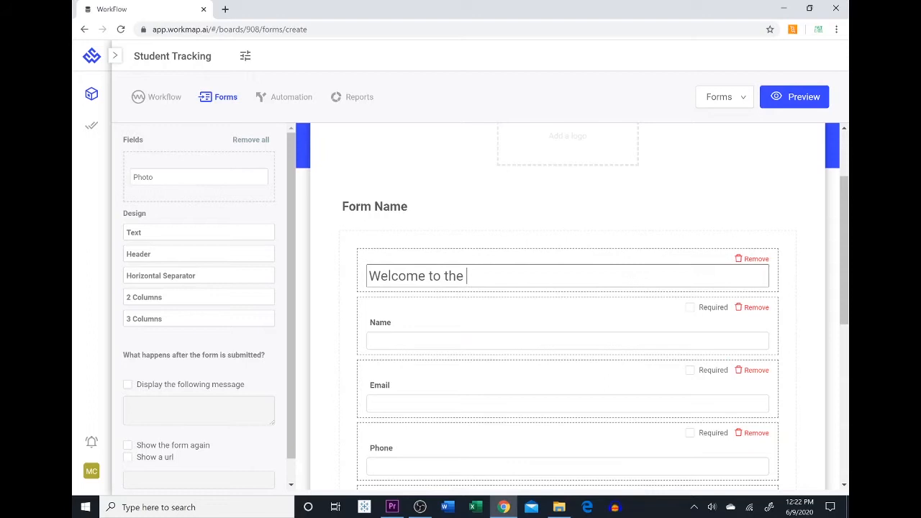
pyautogui.write('2020 School')
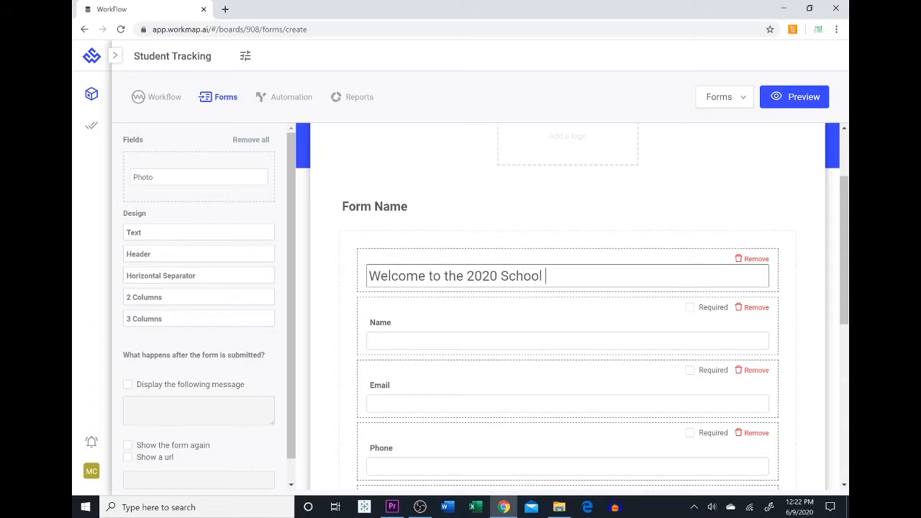
pyautogui.write('Year')
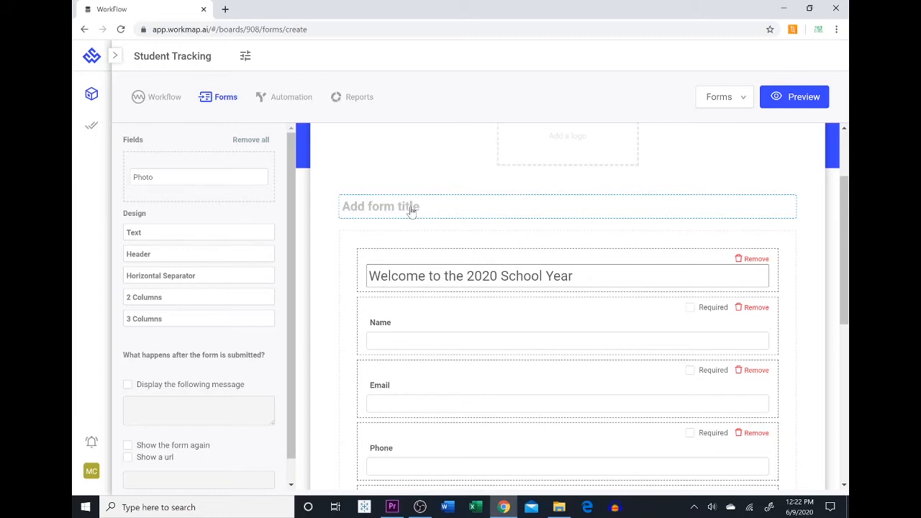
pyautogui.write('Student Information')
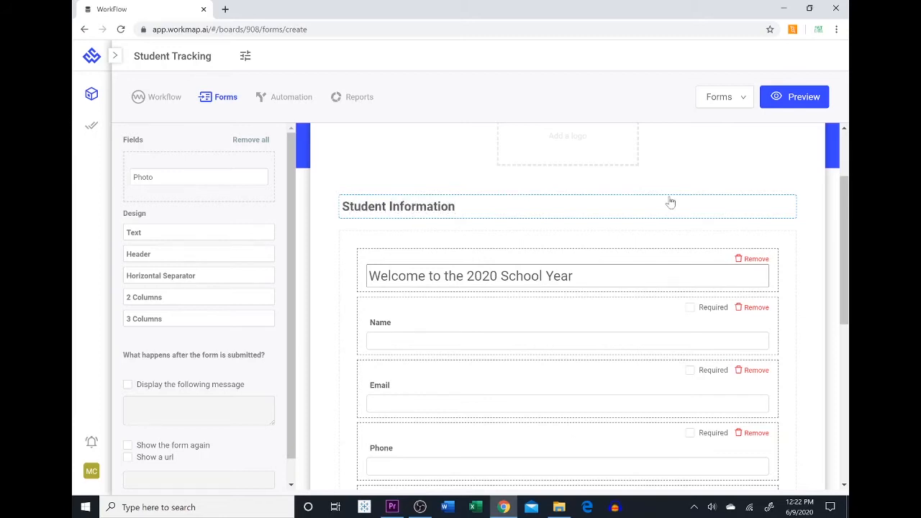
# Step: Upload the waving-hand logo image via the Add logo placeholder atop the form
pyautogui.scroll(3)
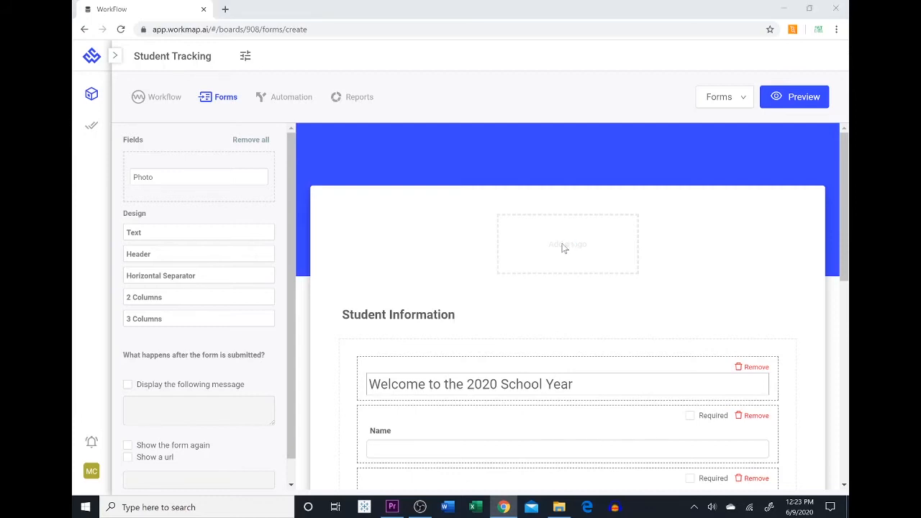
pyautogui.click(567, 243)
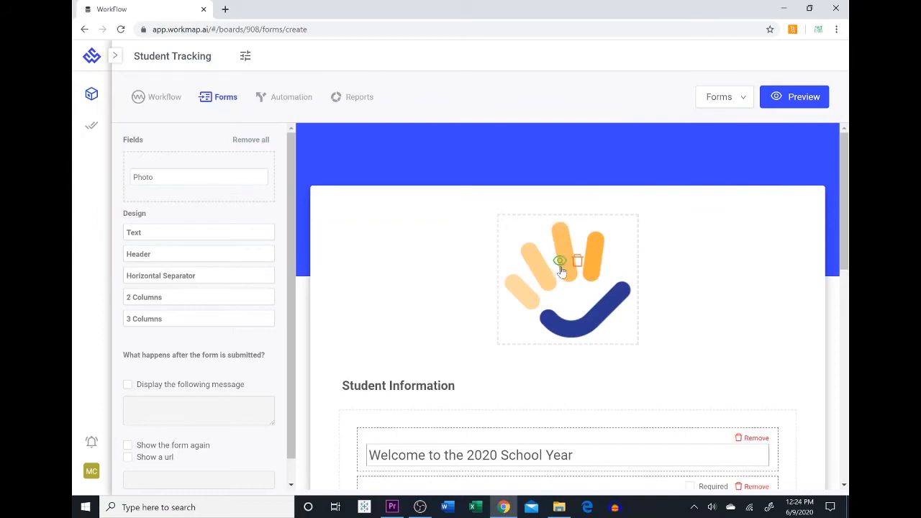
pyautogui.scroll(-3)
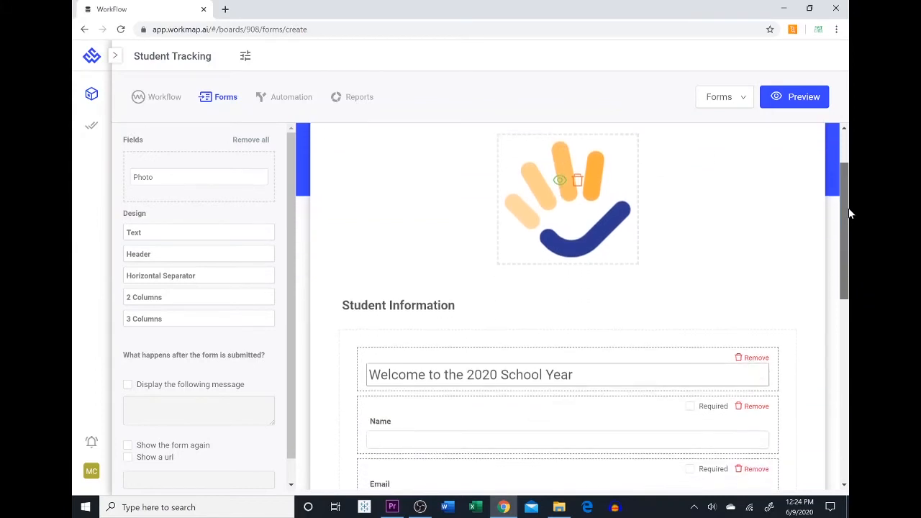
pyautogui.scroll(-3)
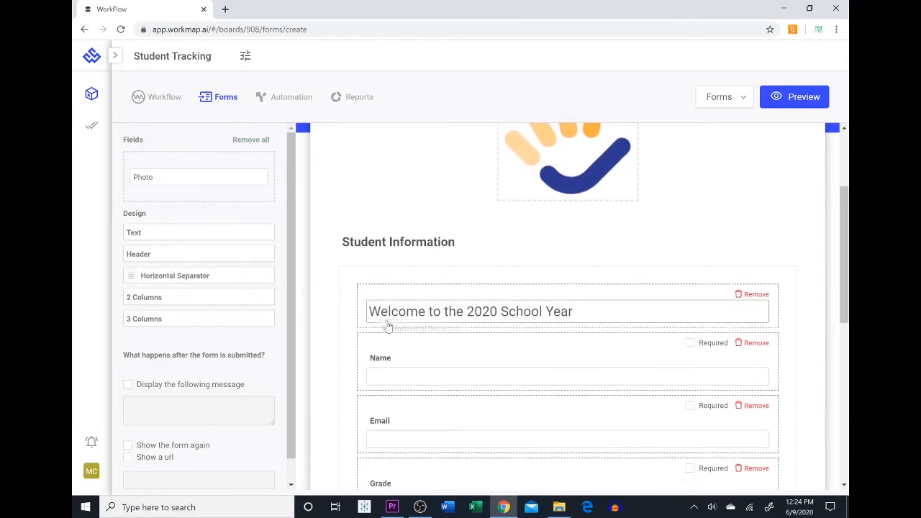
pyautogui.click(198, 274)
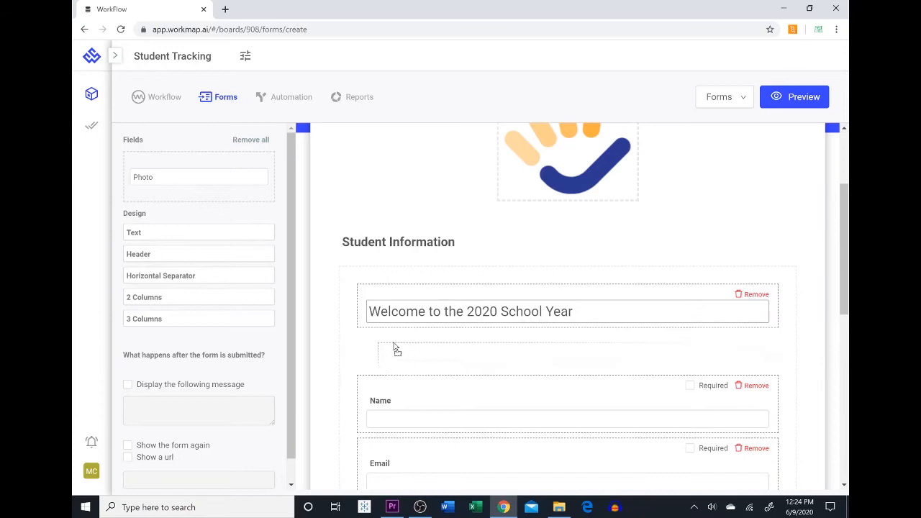
pyautogui.click(395, 353)
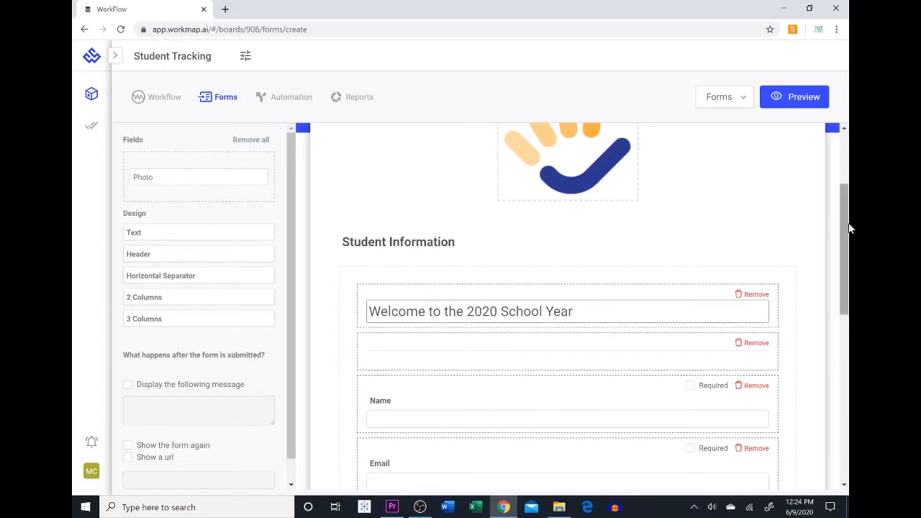
pyautogui.scroll(-3)
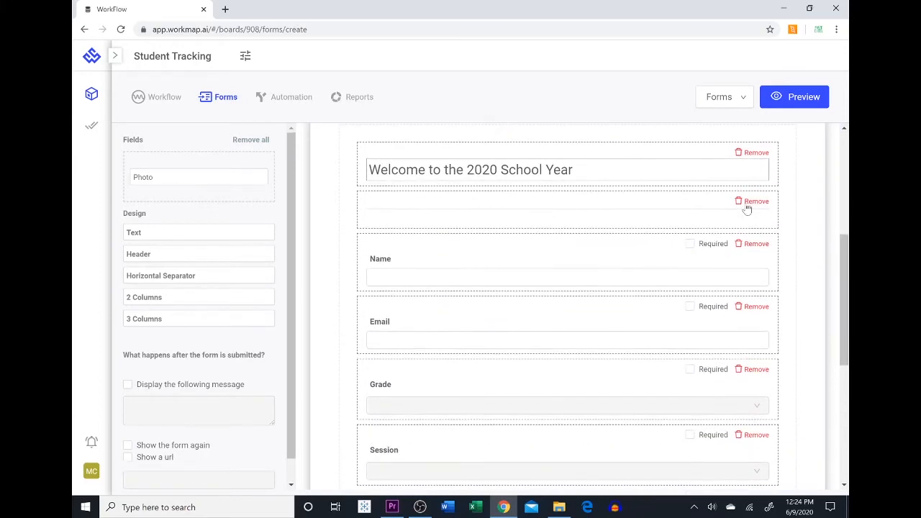
pyautogui.click(753, 202)
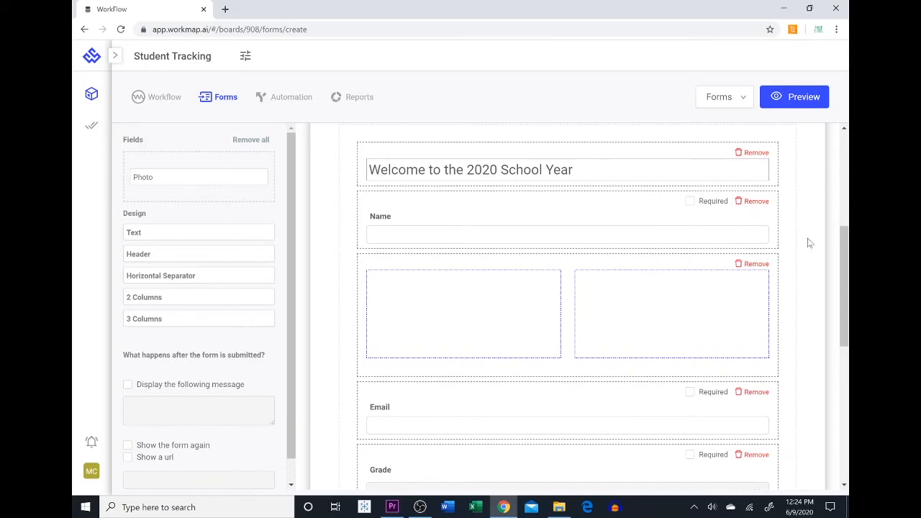
# Step: Scroll to the two-column block holding Grade and Session side by side below Name
pyautogui.scroll(-3)
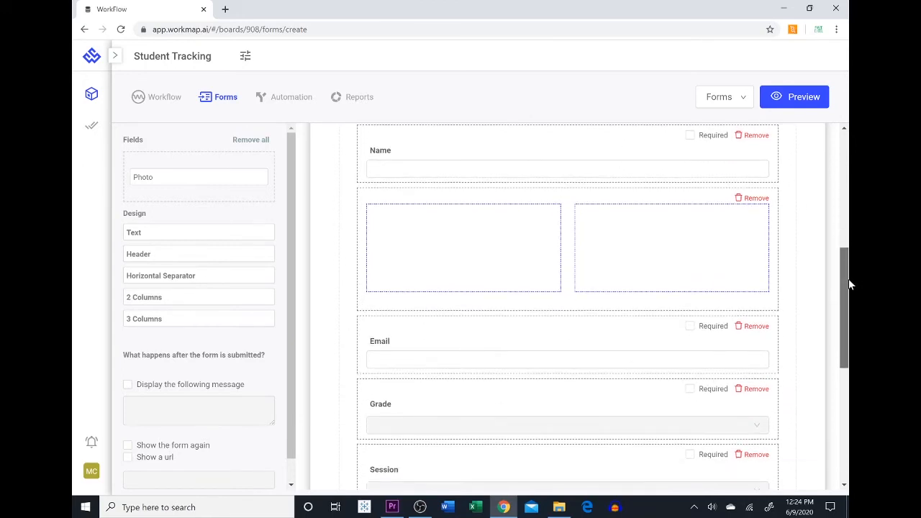
pyautogui.scroll(-3)
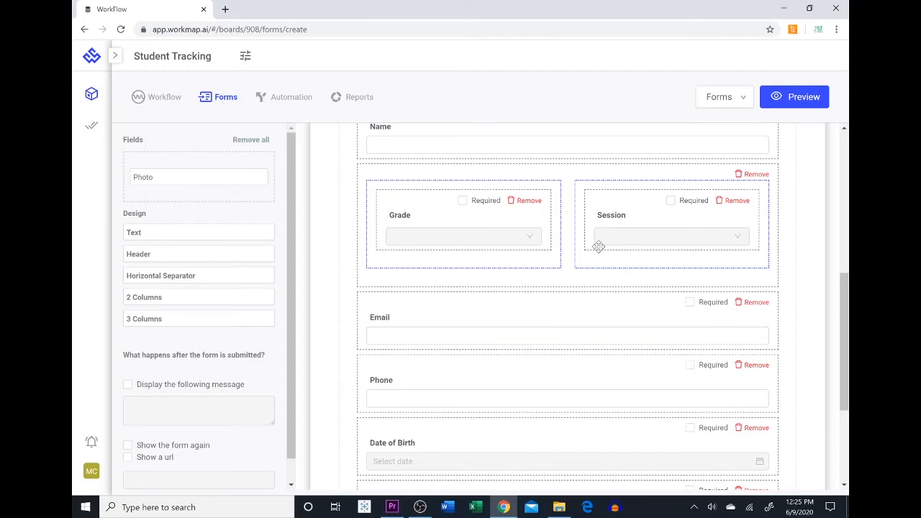
pyautogui.moveTo(849, 305)
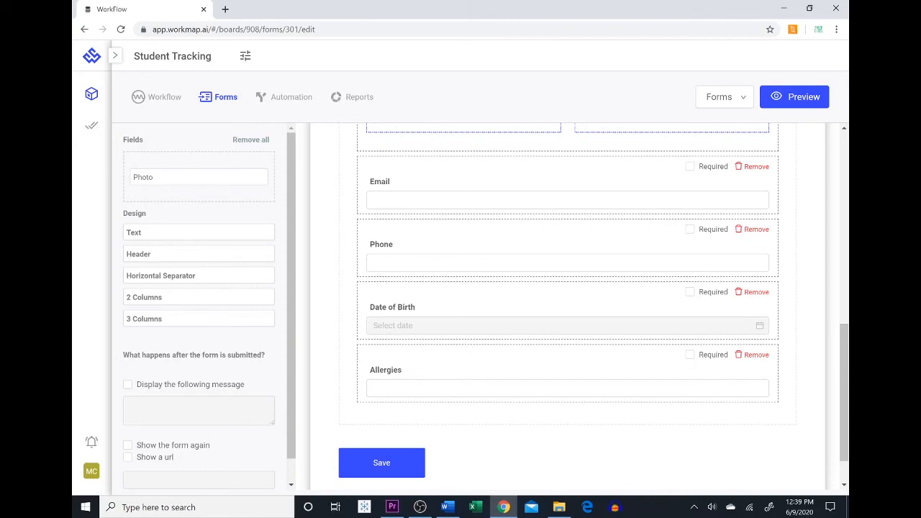
# Step: Enable a post-submission message reading "Thank you for submitting this form"
pyautogui.scroll(3)
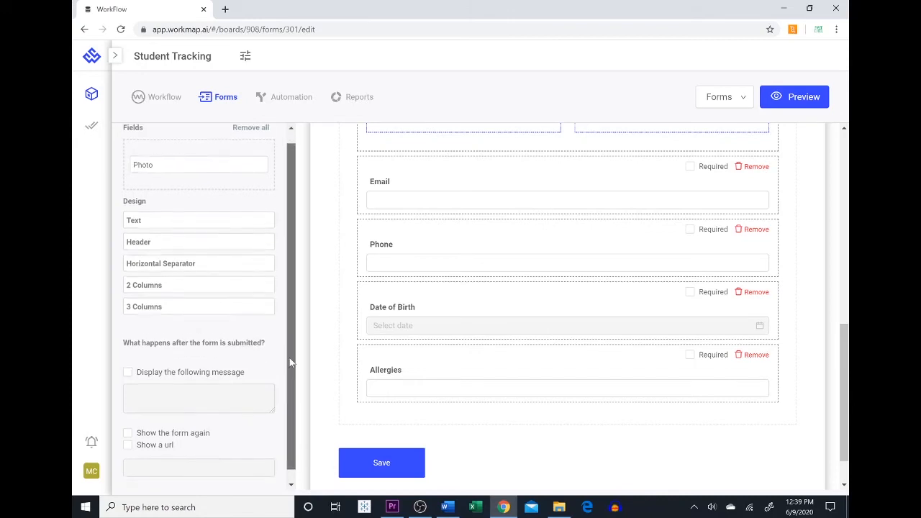
pyautogui.scroll(3)
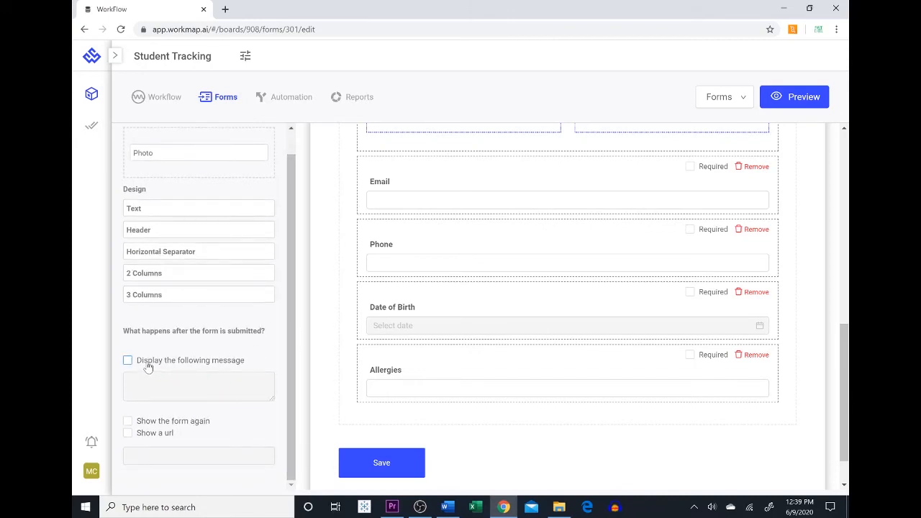
pyautogui.moveTo(170, 434)
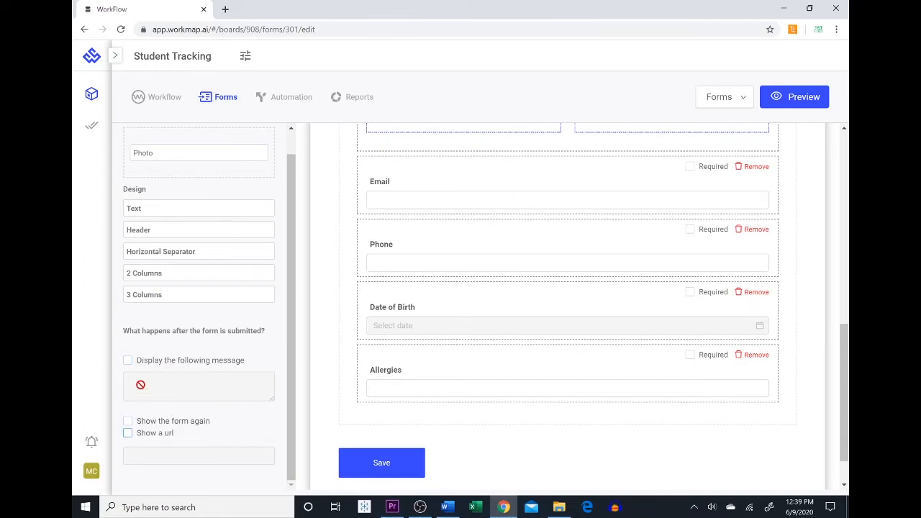
pyautogui.click(128, 359)
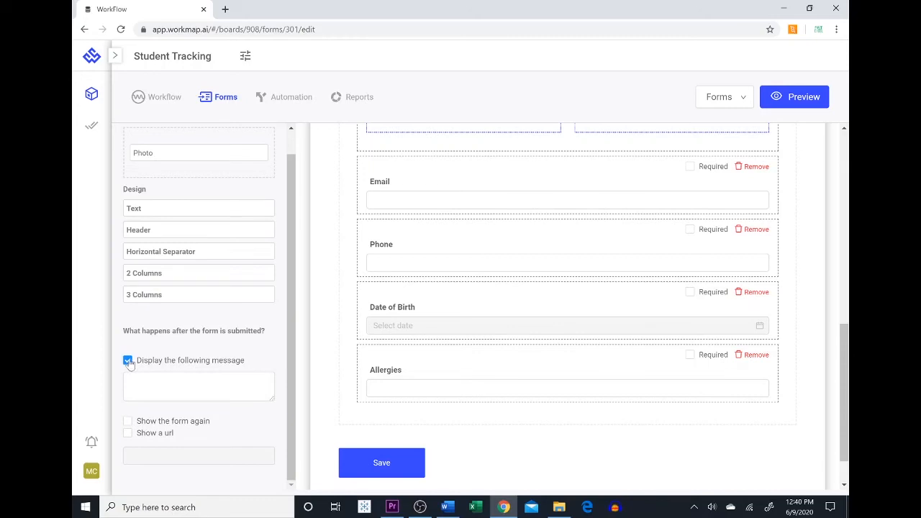
pyautogui.write('Thank you for subm')
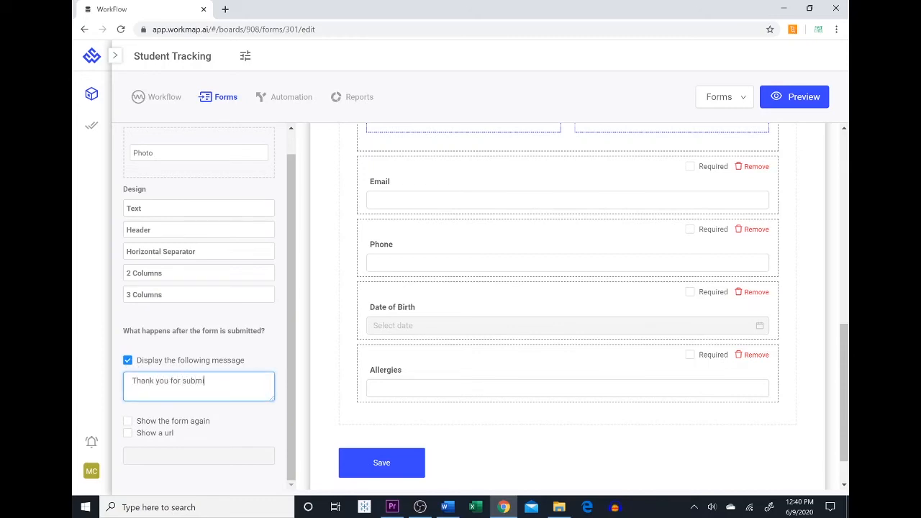
pyautogui.write('itting this form')
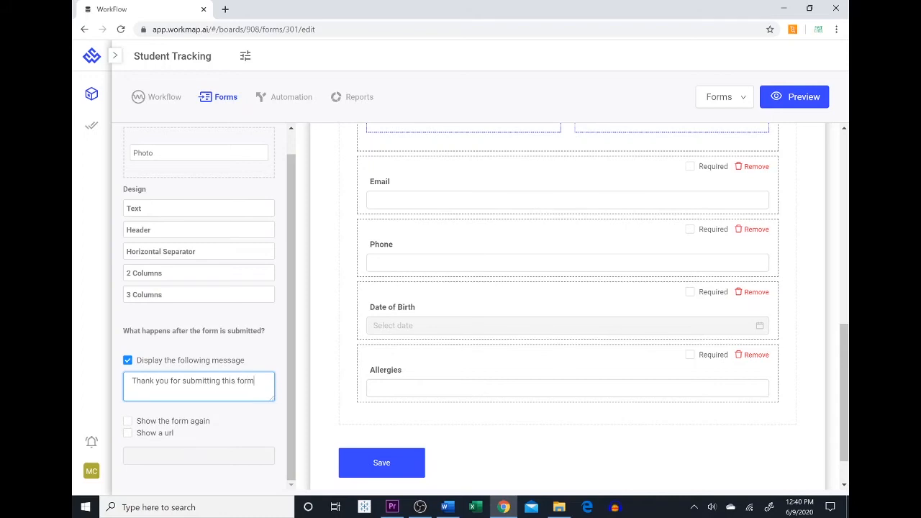
pyautogui.moveTo(844, 406)
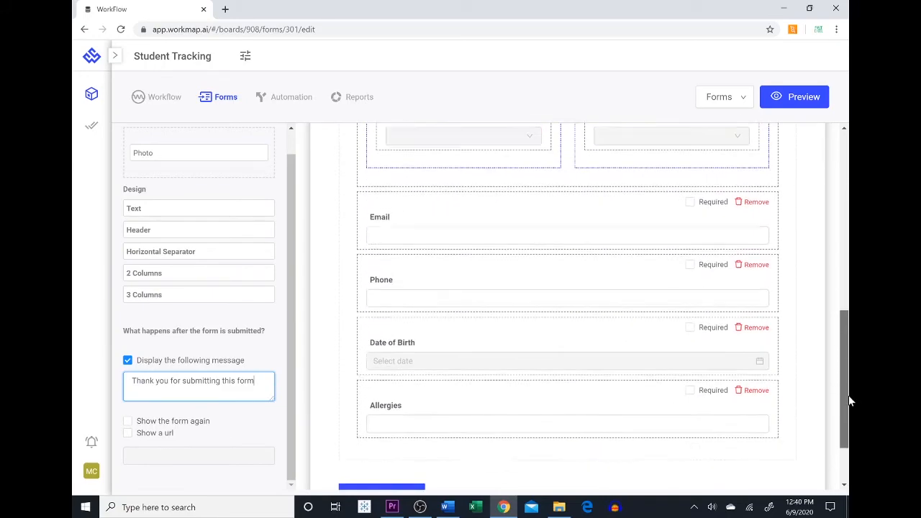
# Step: Save the finished form, opening its preview view
pyautogui.scroll(-3)
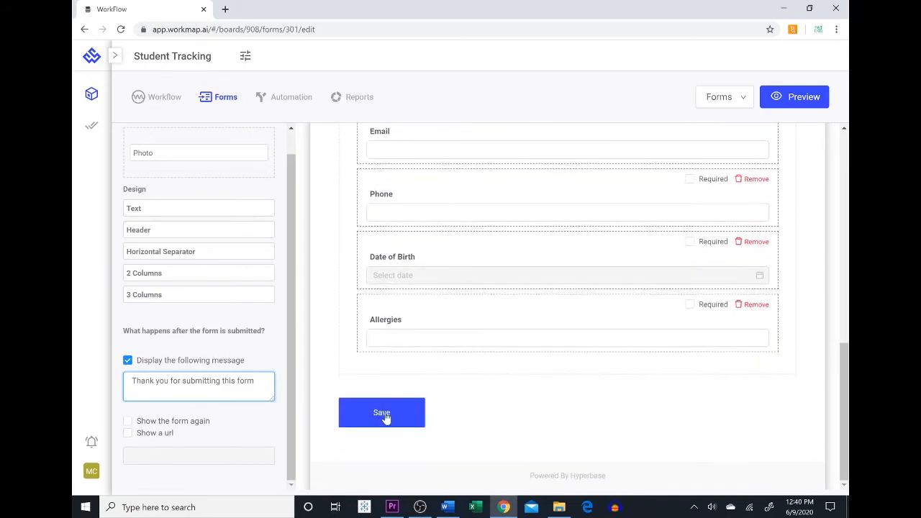
pyautogui.click(381, 412)
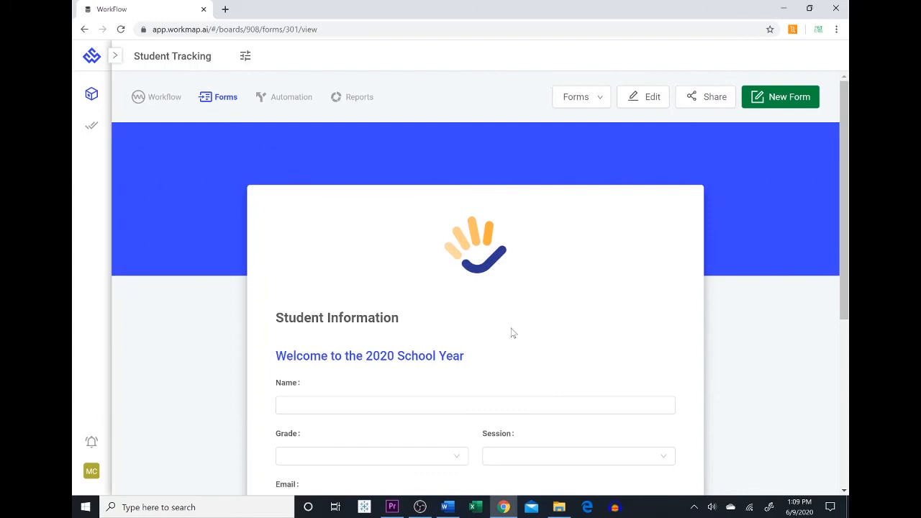
pyautogui.moveTo(662, 144)
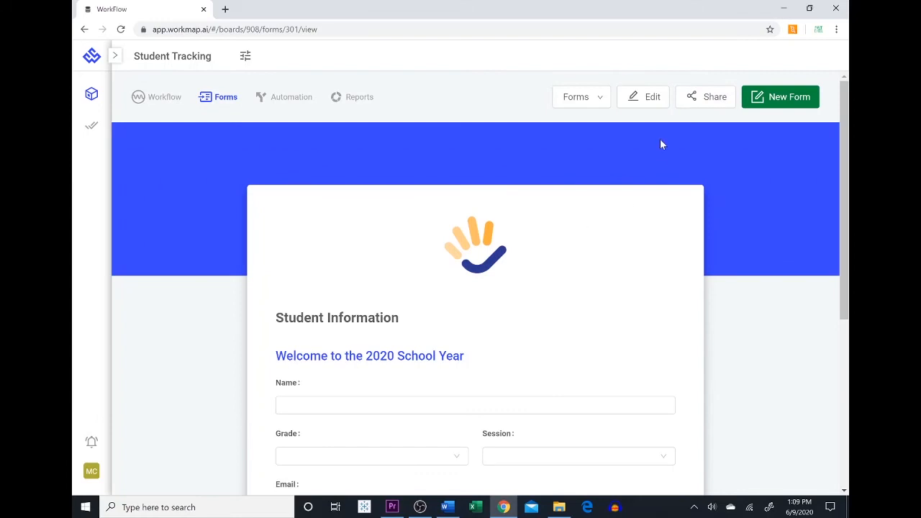
# Step: Allow public access in Share, generating a shareable link and embed code
pyautogui.click(704, 97)
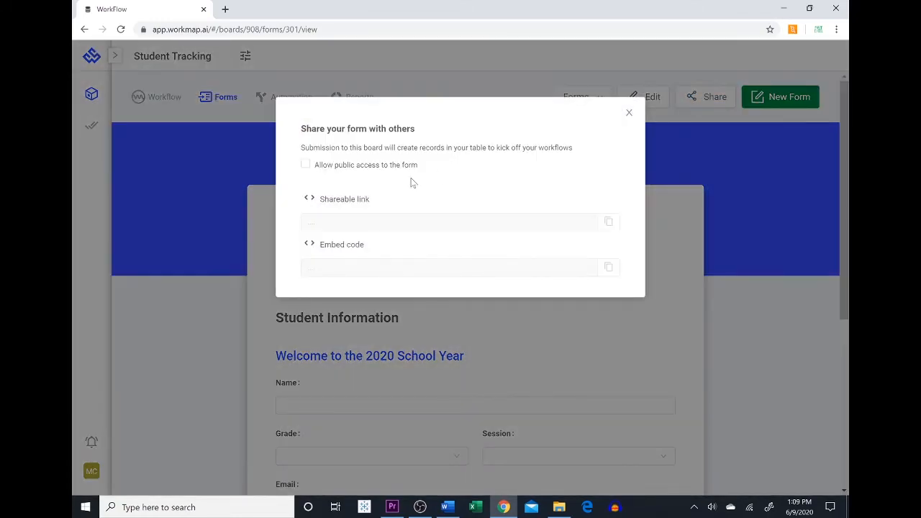
pyautogui.click(305, 164)
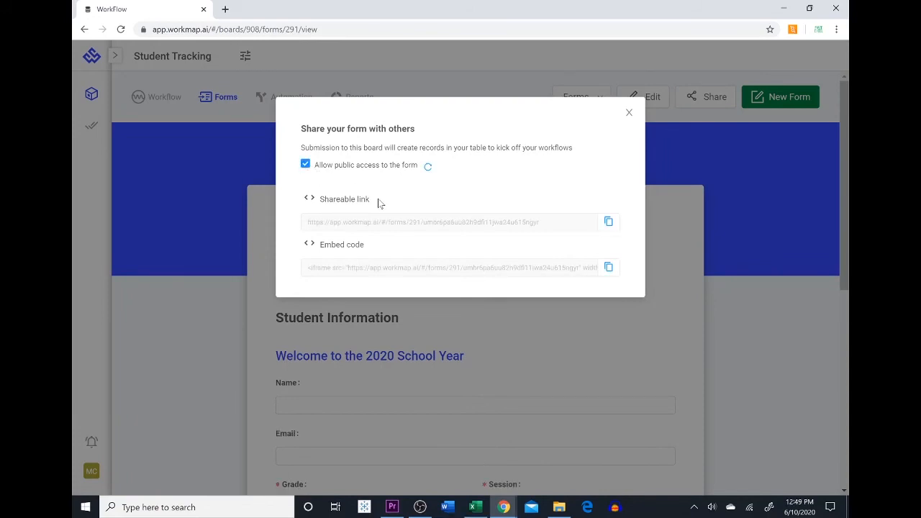
pyautogui.moveTo(260, 52)
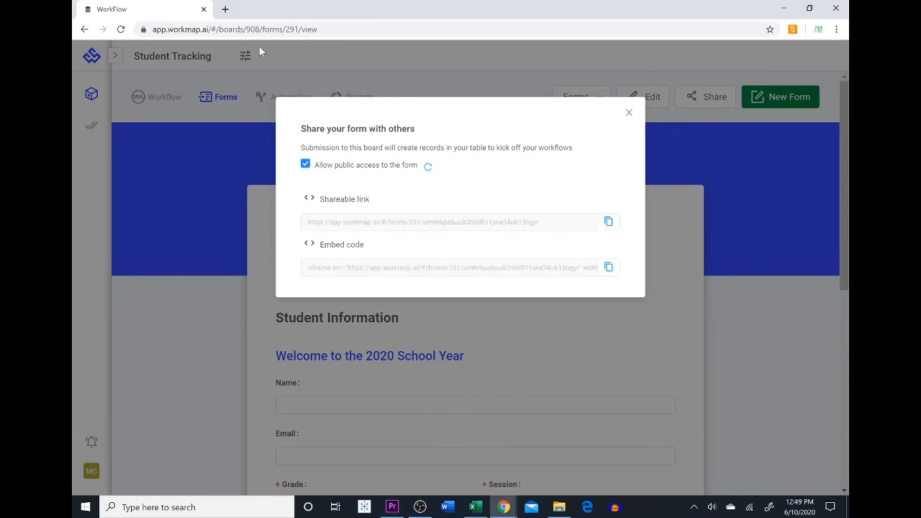